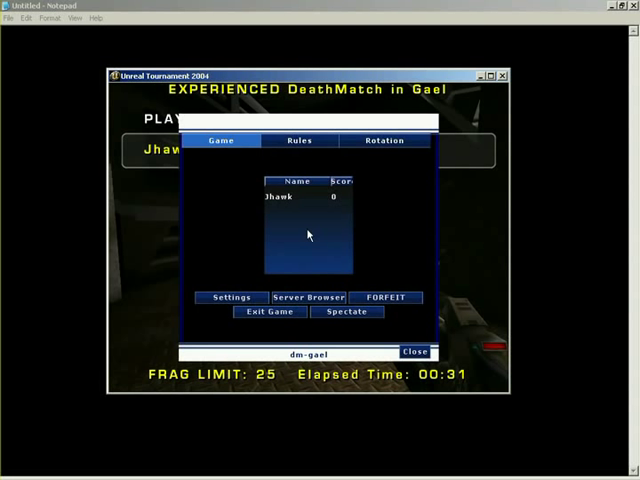
Resume the Gael deathmatch and enter the add-bot console command
left_click(409, 351)
type("ADDBOT")
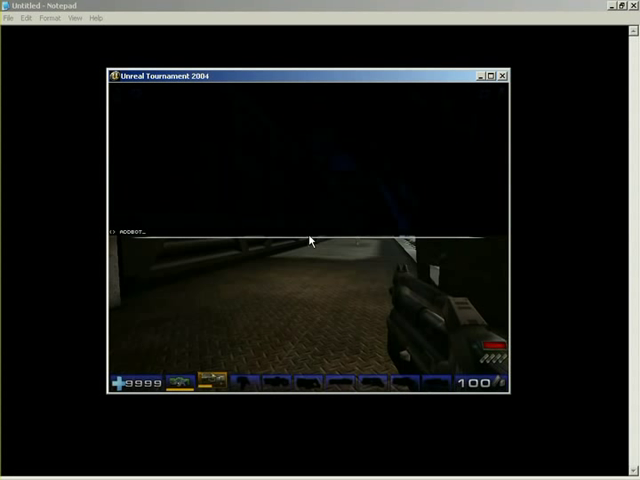
type("S")
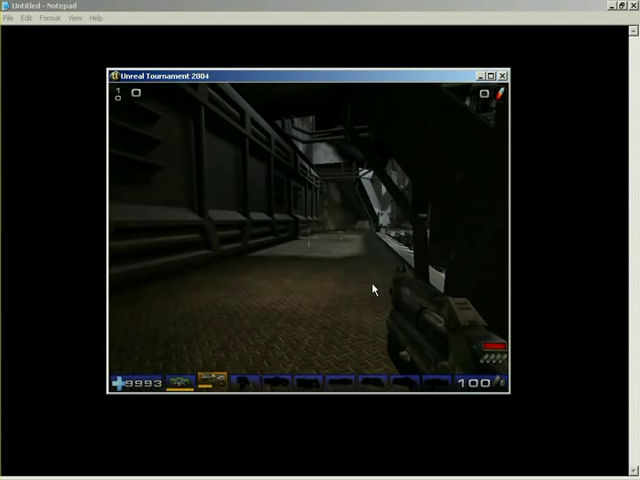
mouse_move(372, 291)
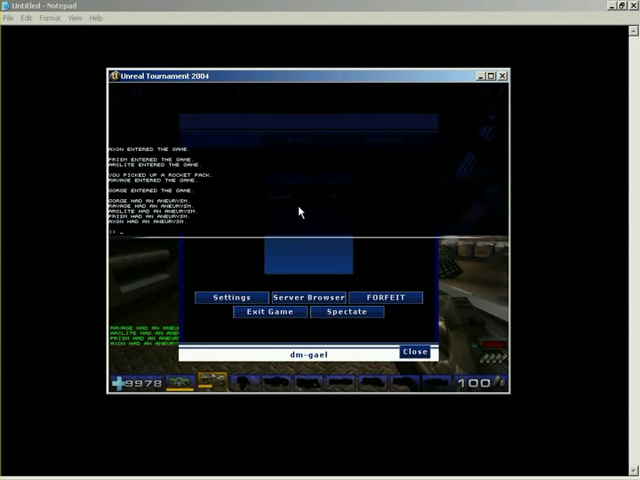
Close the game menu to resume play on Gael after KILLBOTS
left_click(416, 352)
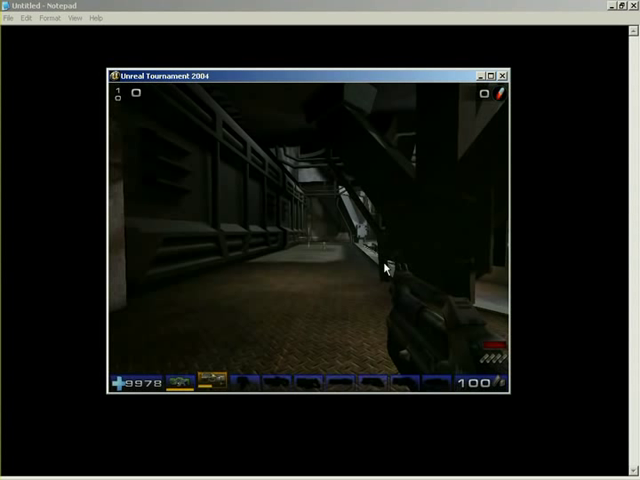
Run VIEWPLAYER Gorge in the console to follow the bot Gorge's camera
left_click(385, 268)
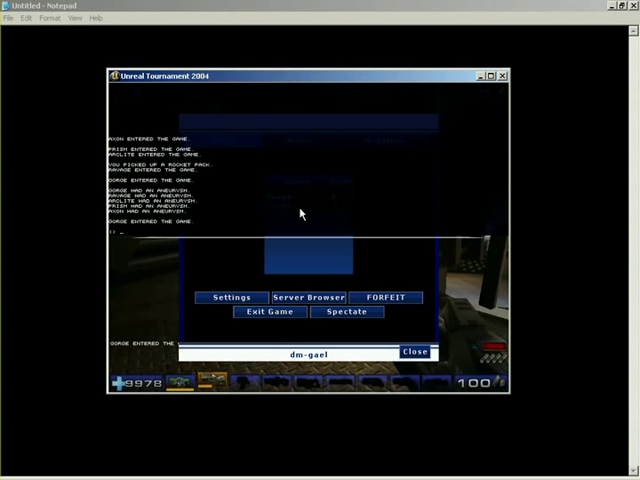
type("VIEWPLAYER")
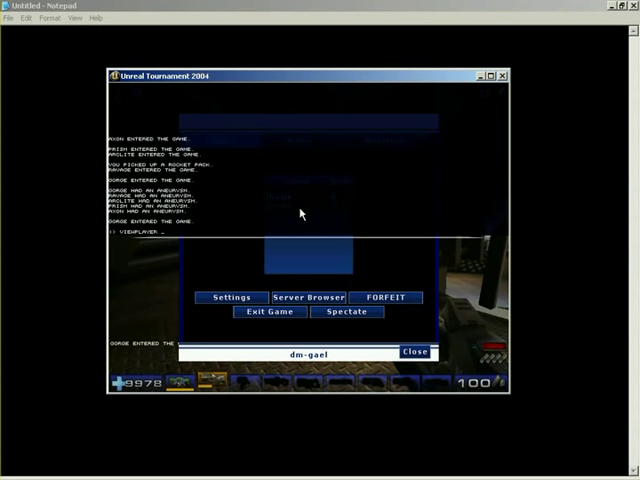
left_click(345, 311)
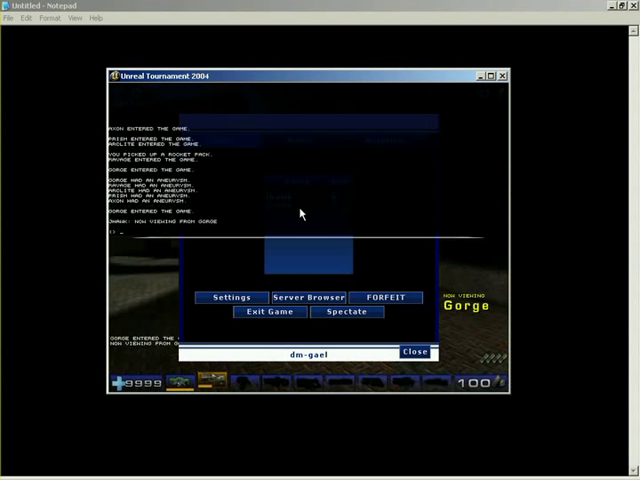